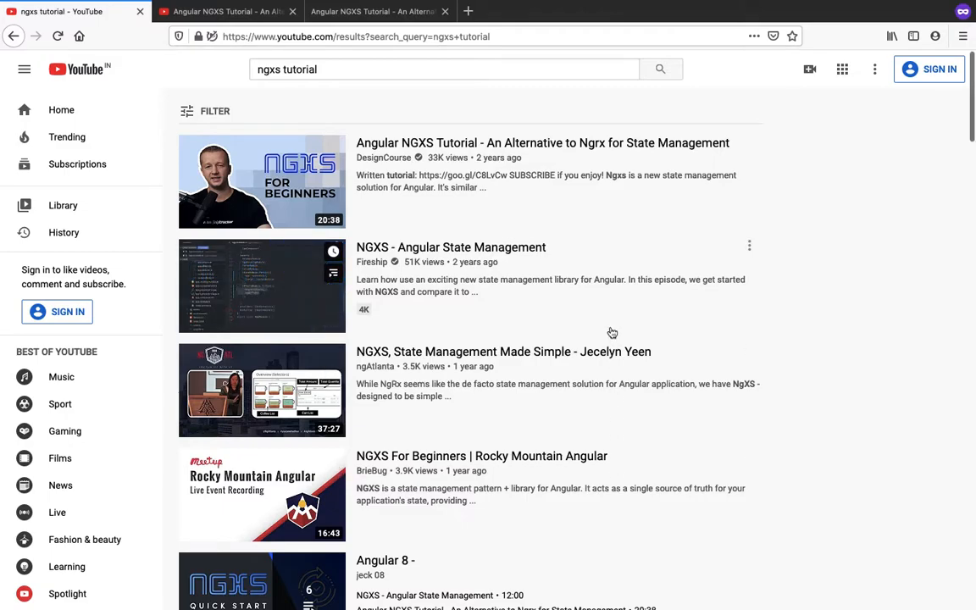
mouse_move(260, 284)
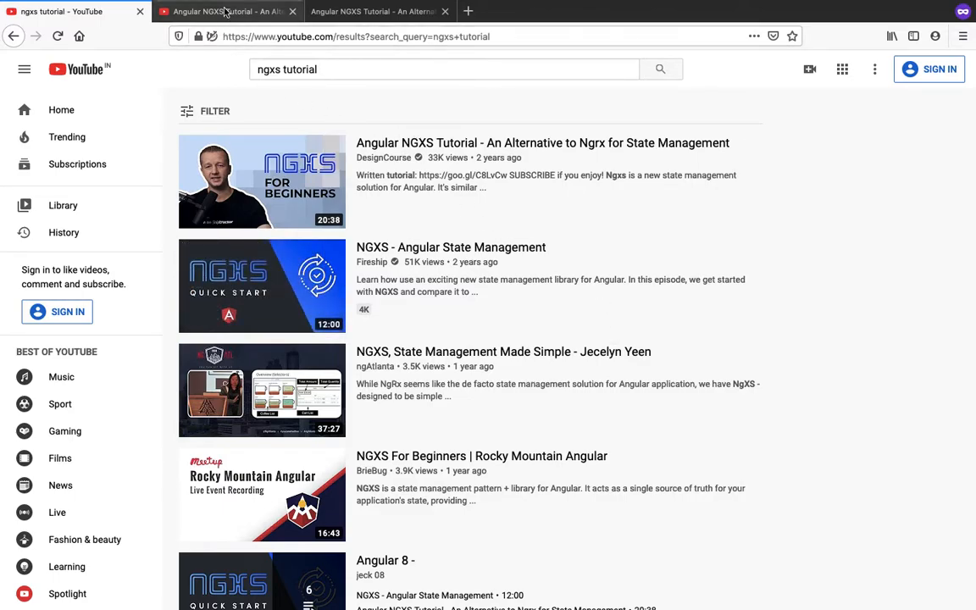
mouse_move(224, 10)
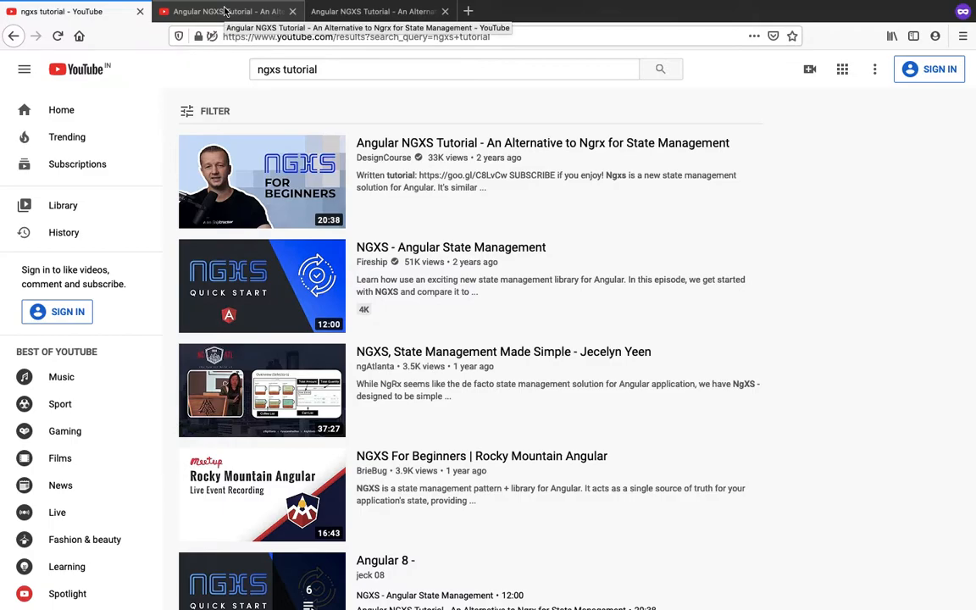
Bring up the Angular NGXS Tutorial video page in its own tab.
click(373, 10)
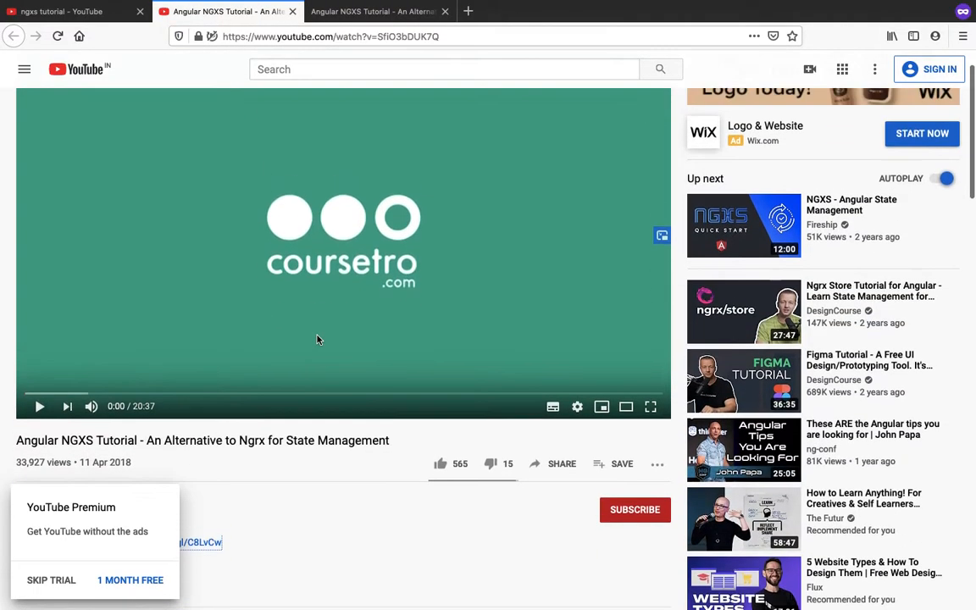
scroll(down, 3)
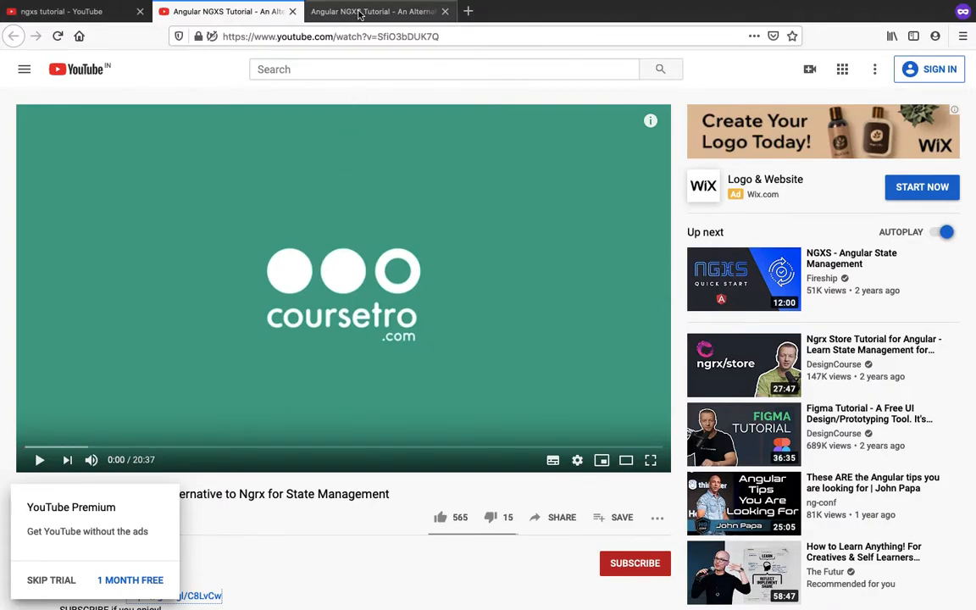
Switch to the coursetro.com written tutorial and read through Defining a Model and Actions.
click(373, 10)
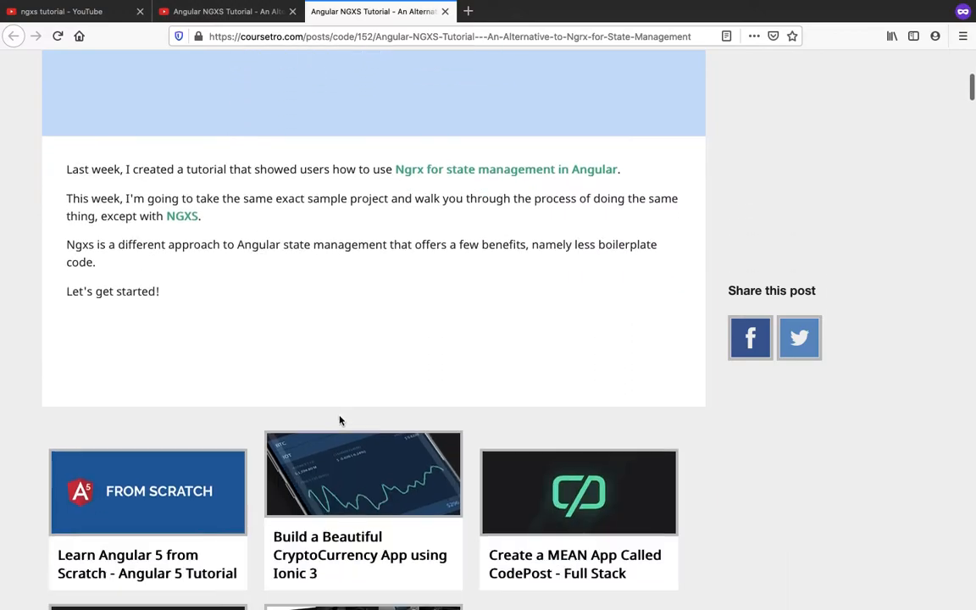
scroll(down, 3)
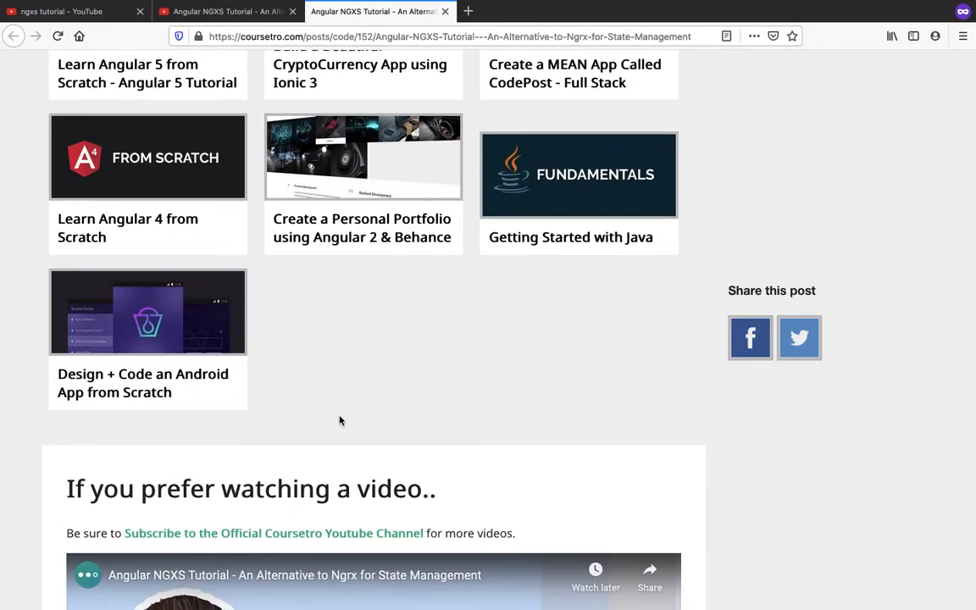
scroll(down, 3)
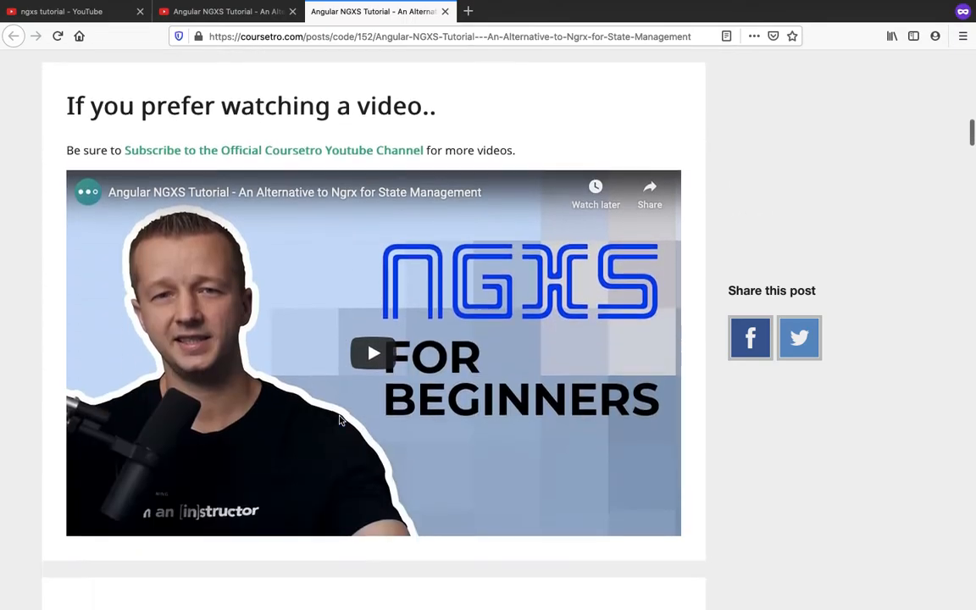
scroll(down, 3)
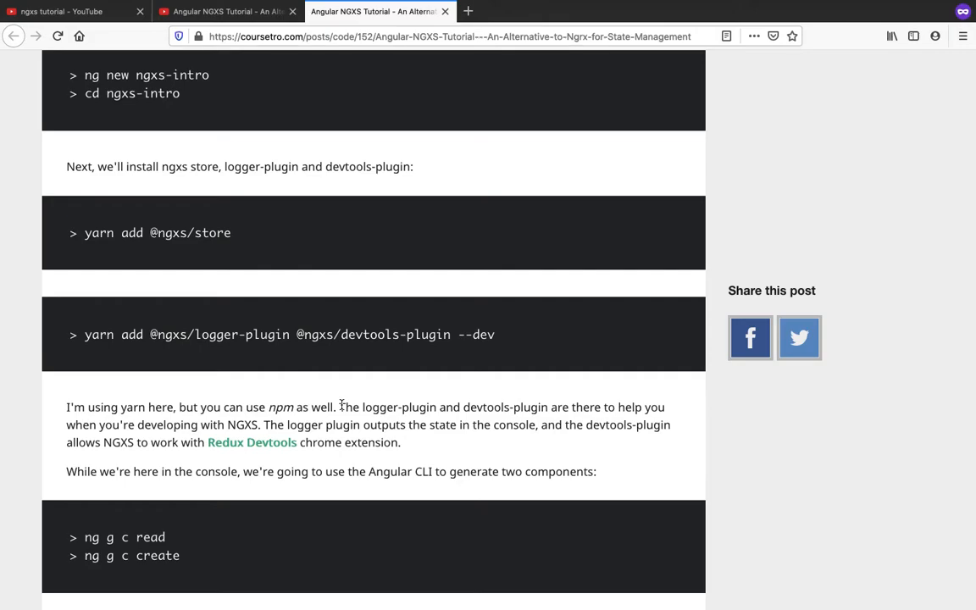
scroll(down, 3)
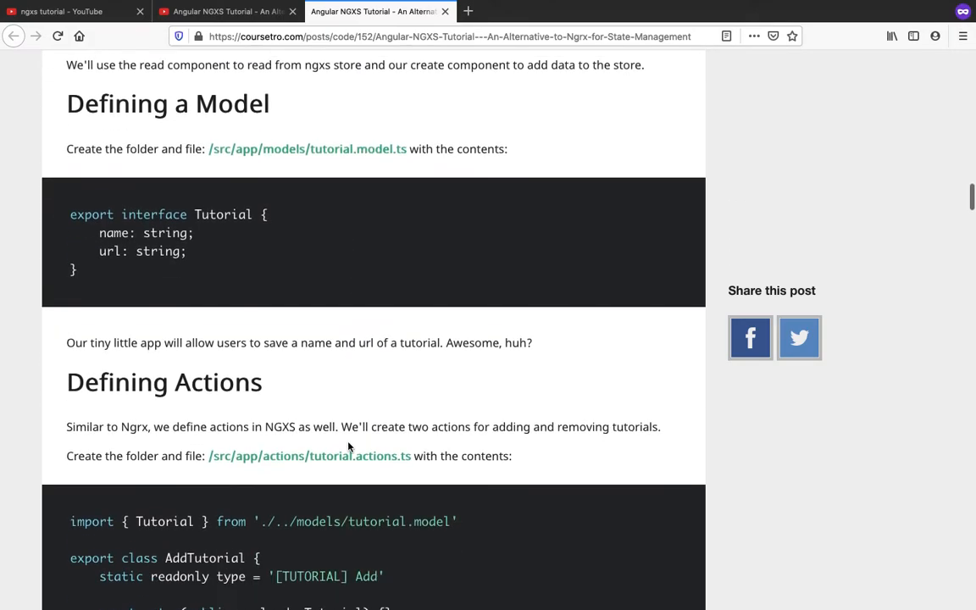
scroll(down, 3)
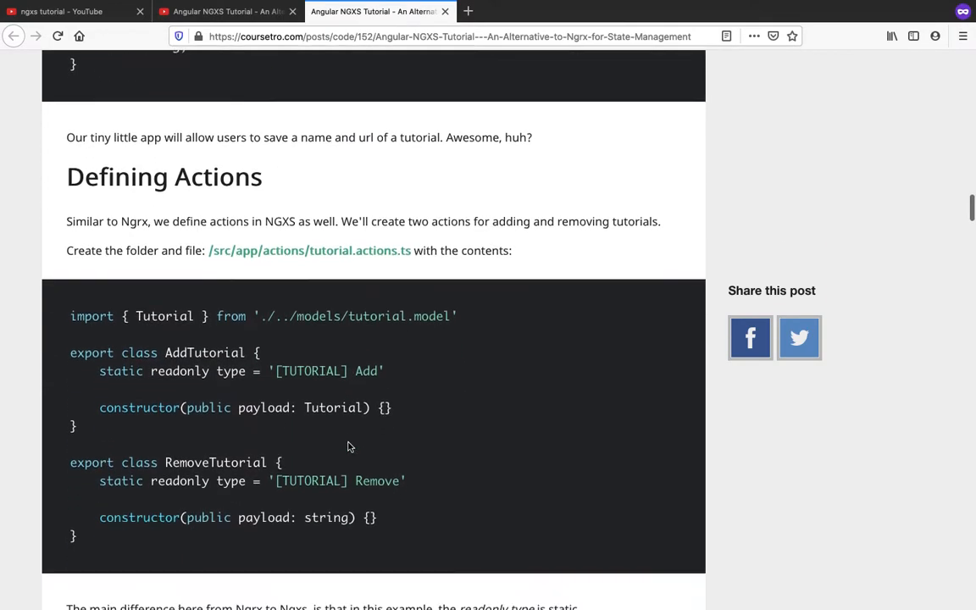
Continue down through the State code section to Updating App.Module.
scroll(down, 3)
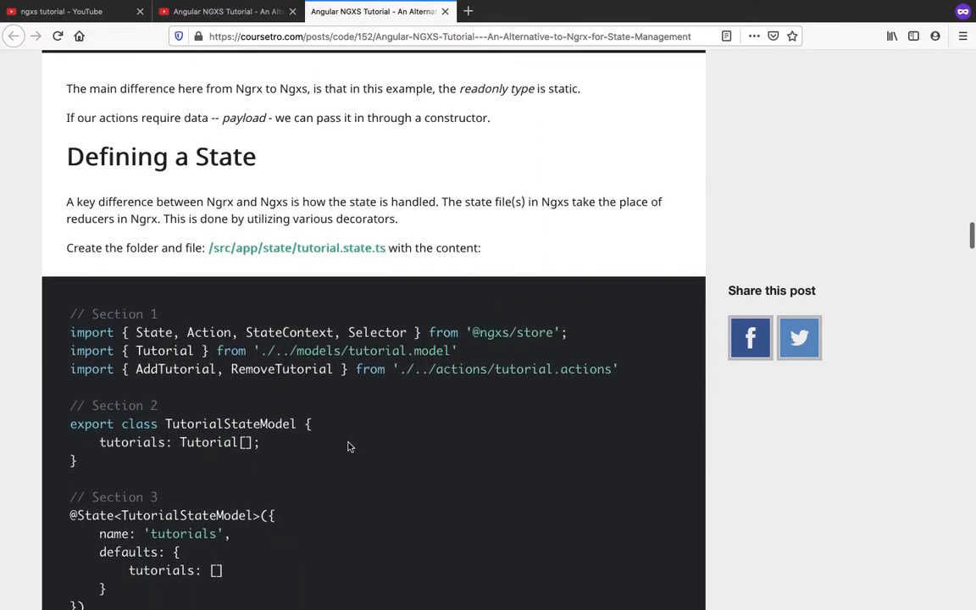
scroll(down, 3)
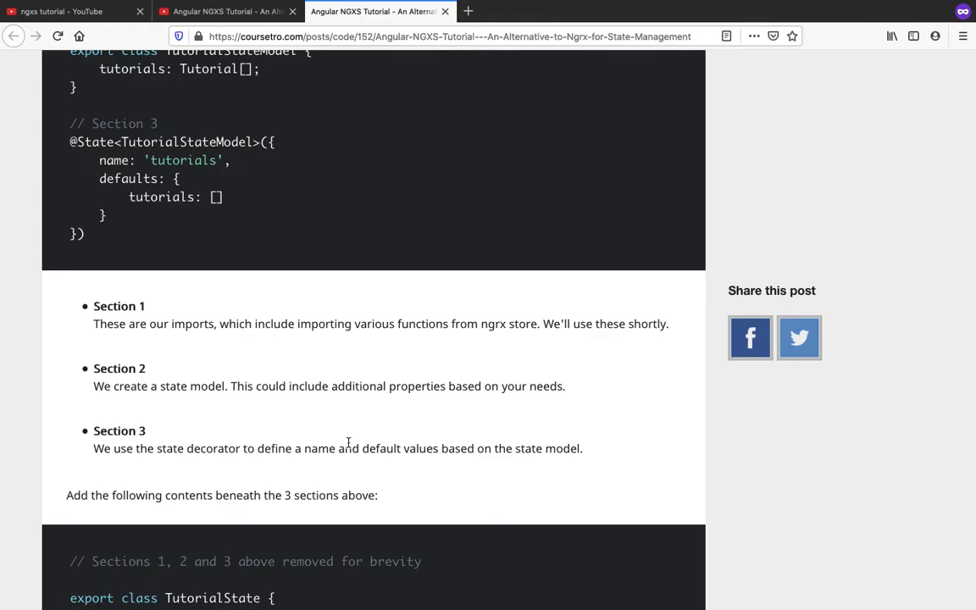
mouse_move(356, 521)
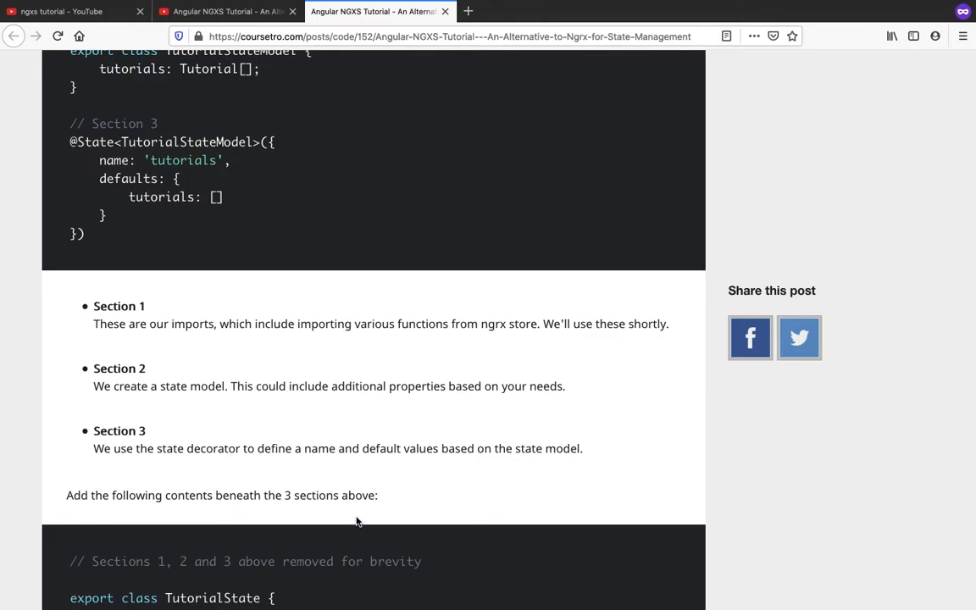
scroll(down, 3)
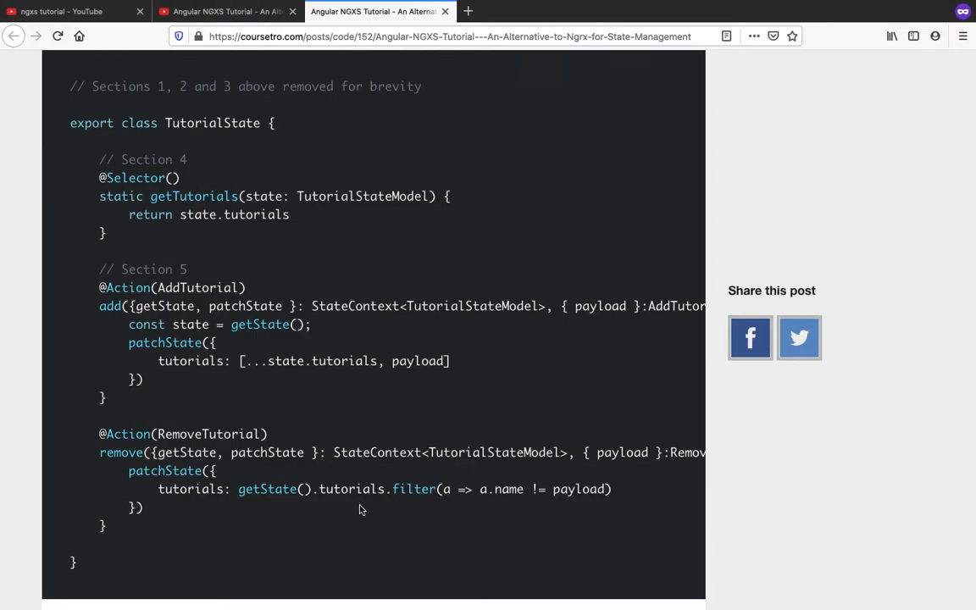
scroll(down, 3)
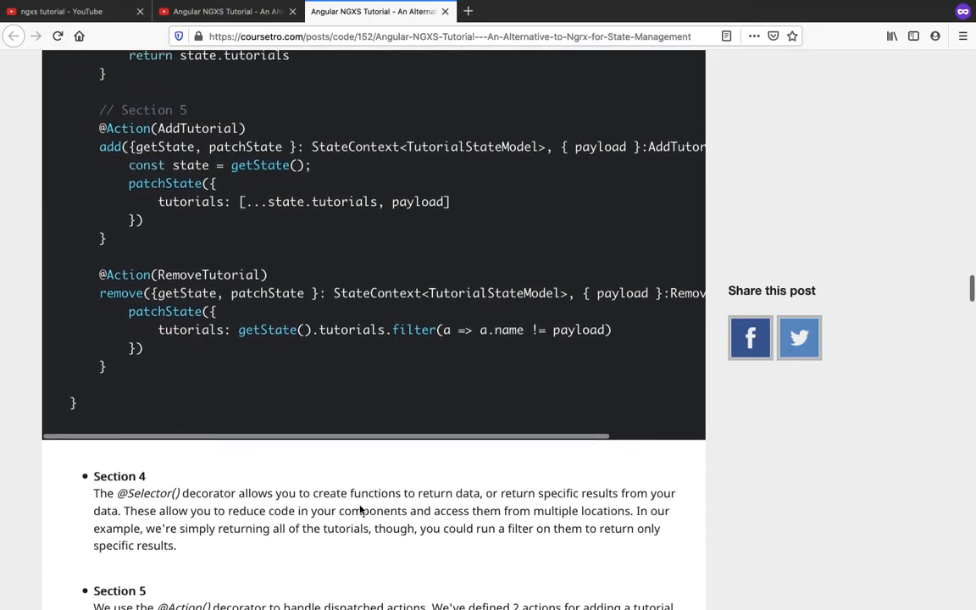
scroll(down, 3)
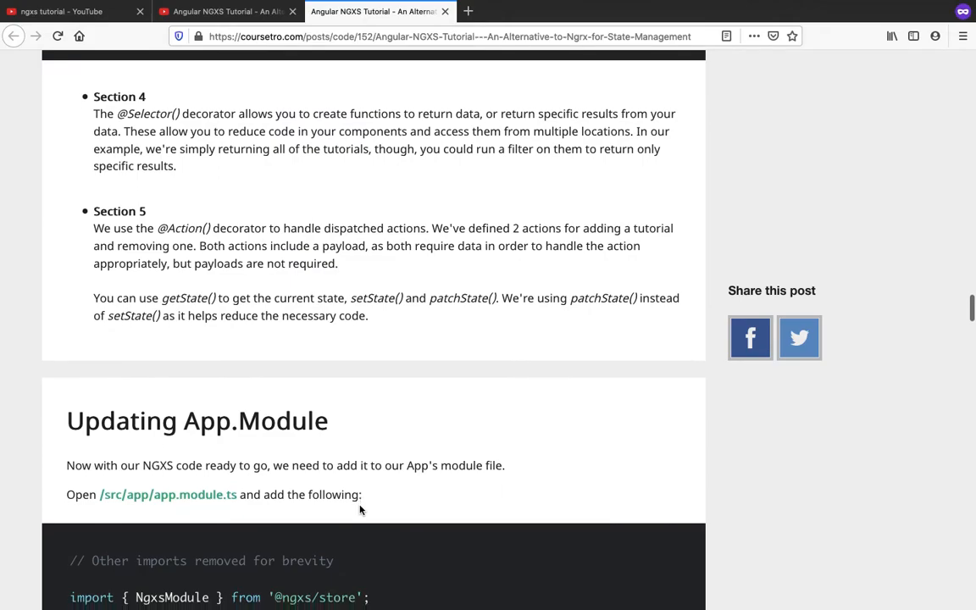